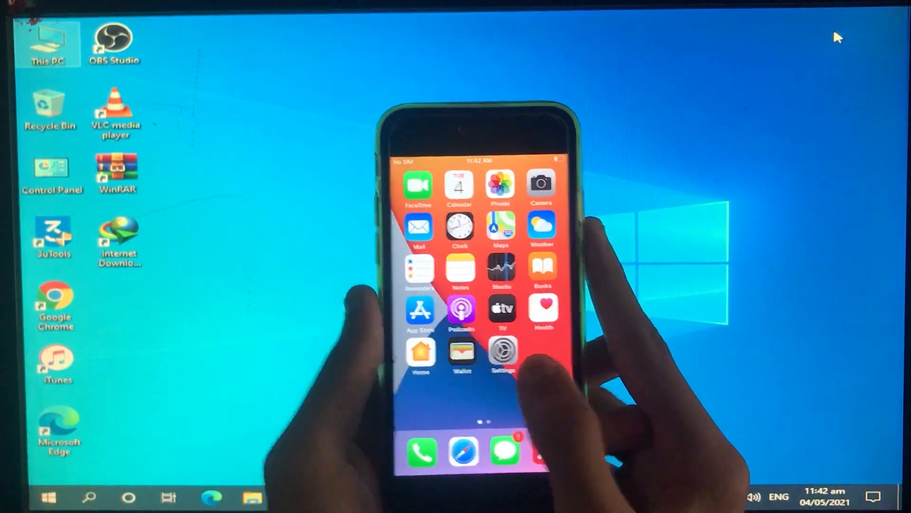
# On the iPhone, go to Settings > General > About to check the iOS version.
pyautogui.click(501, 353)
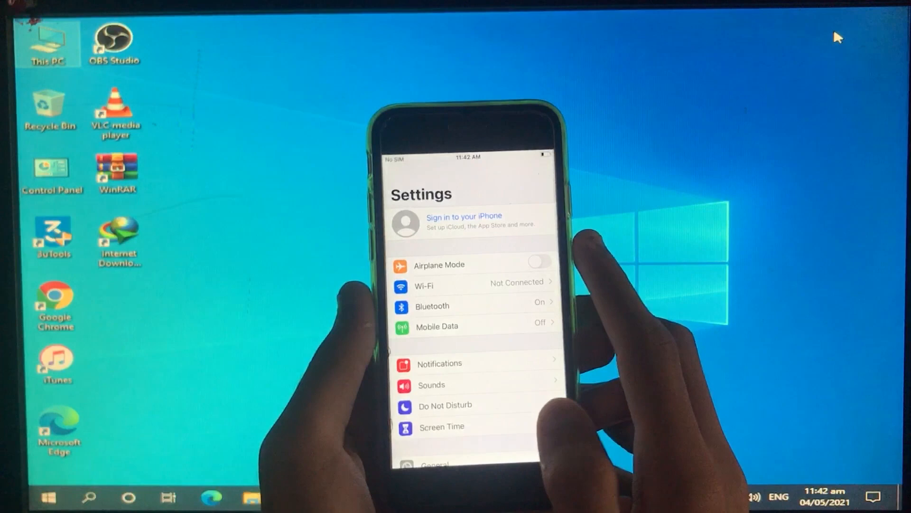
pyautogui.scroll(-3)
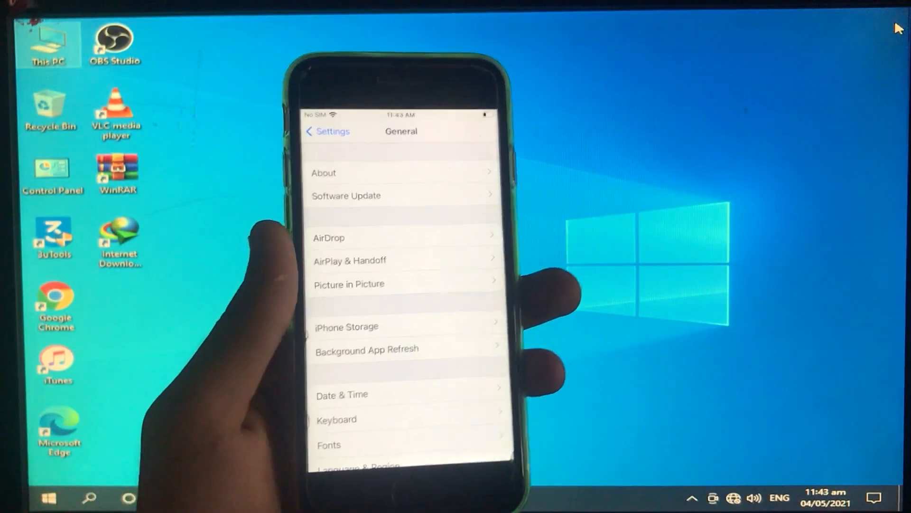
pyautogui.click(345, 195)
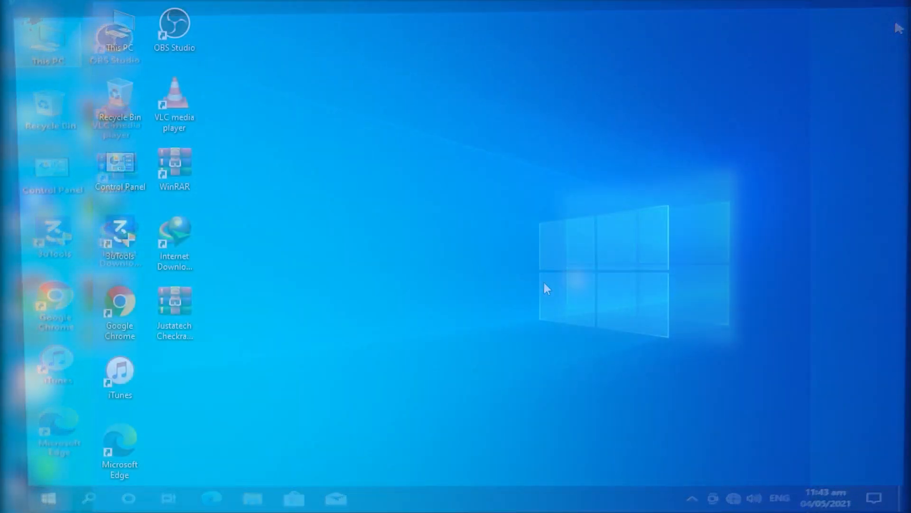
# Extract the Justatech Checkra1n 0.12.3 archive on the desktop with Extract Here.
pyautogui.rightClick(545, 289)
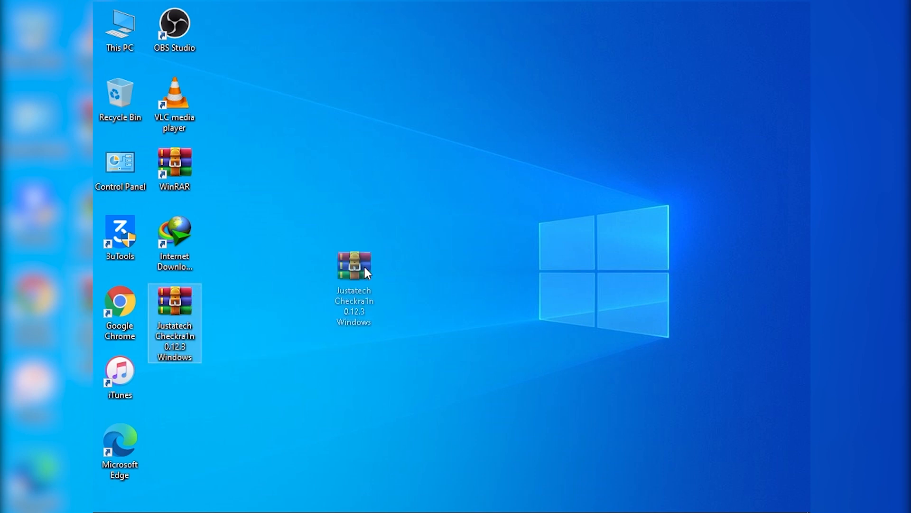
pyautogui.moveTo(353, 265); pyautogui.dragTo(339, 253)
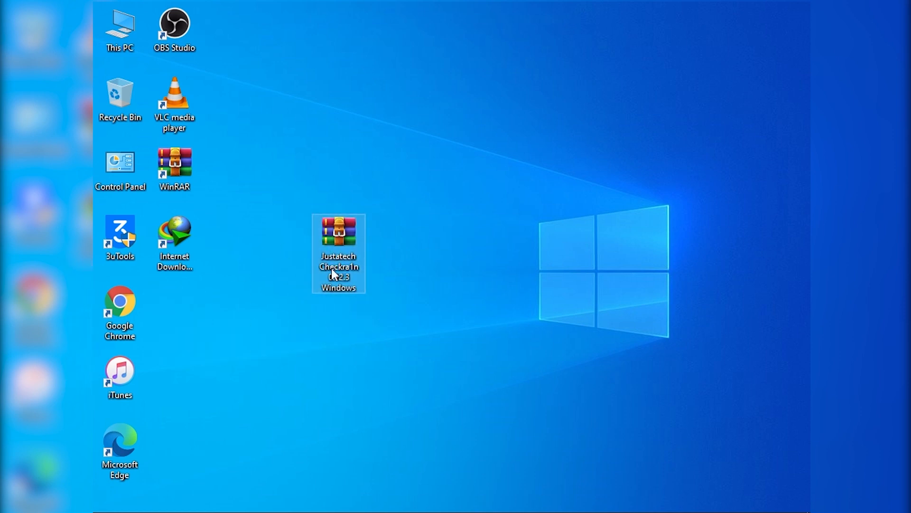
pyautogui.rightClick(339, 253)
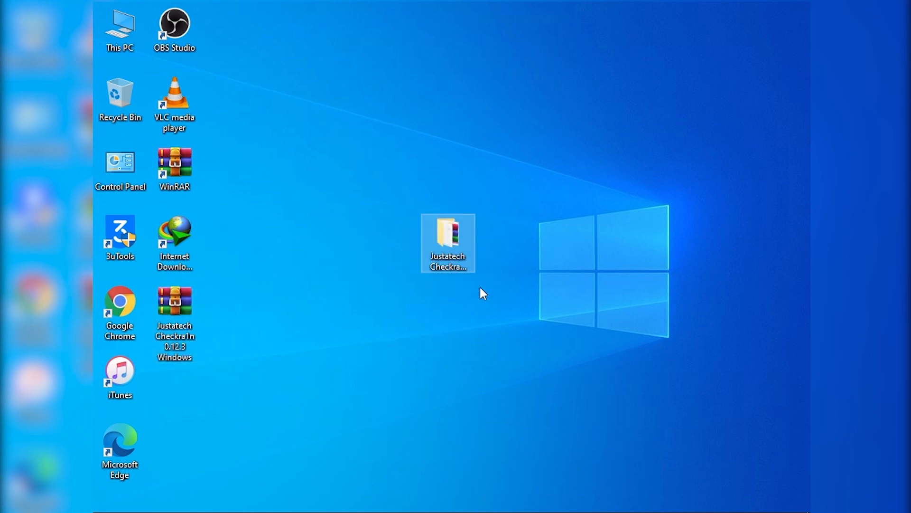
# Browse the extracted folder and read the IMPORTANT READ THE INSTRUCTIONS FIRST file.
pyautogui.doubleClick(447, 236)
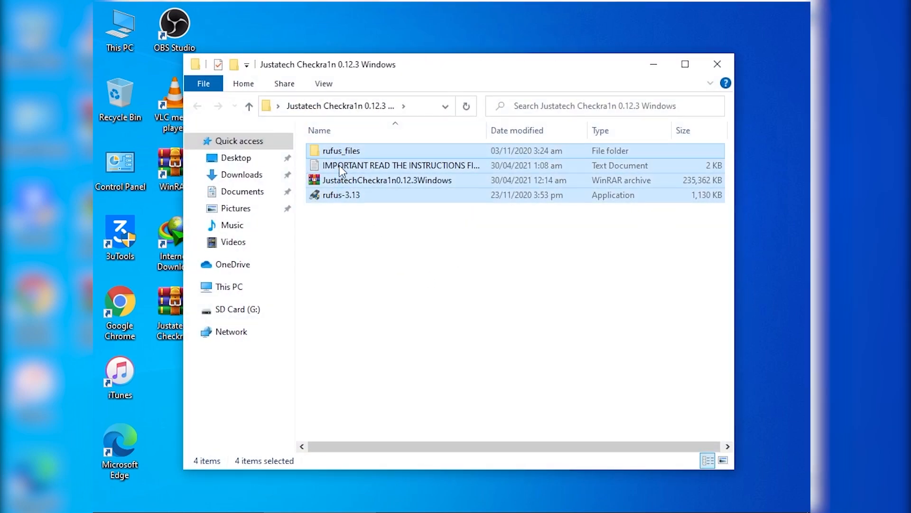
pyautogui.doubleClick(400, 165)
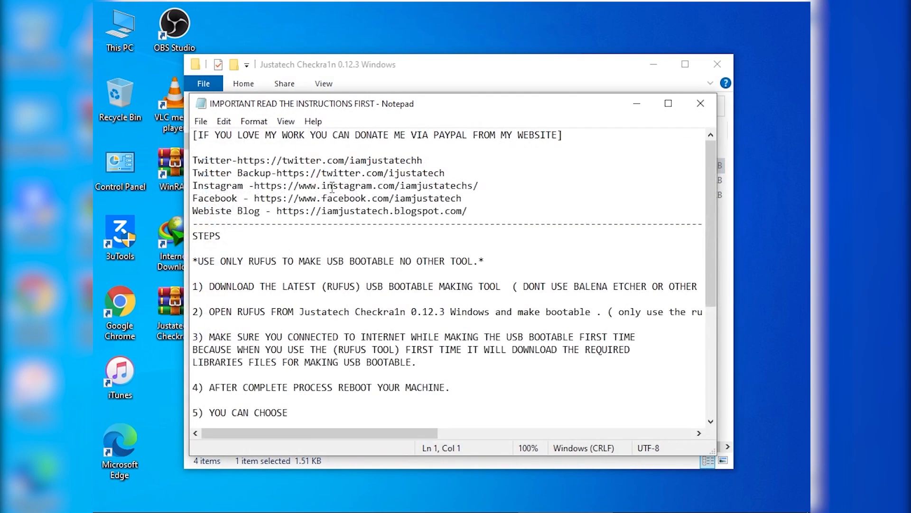
pyautogui.click(667, 103)
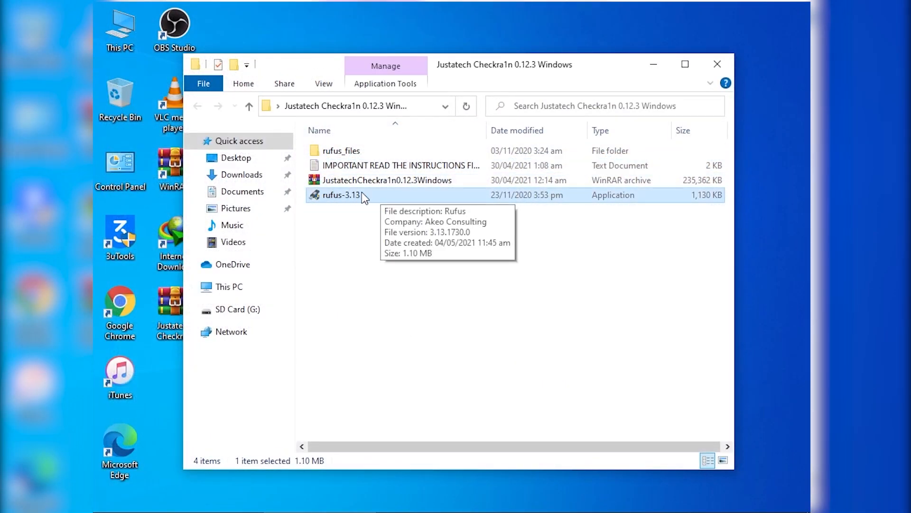
# Launch rufus-3.13, decline update checks and target the 4GB USB DRIVE (J:).
pyautogui.doubleClick(342, 194)
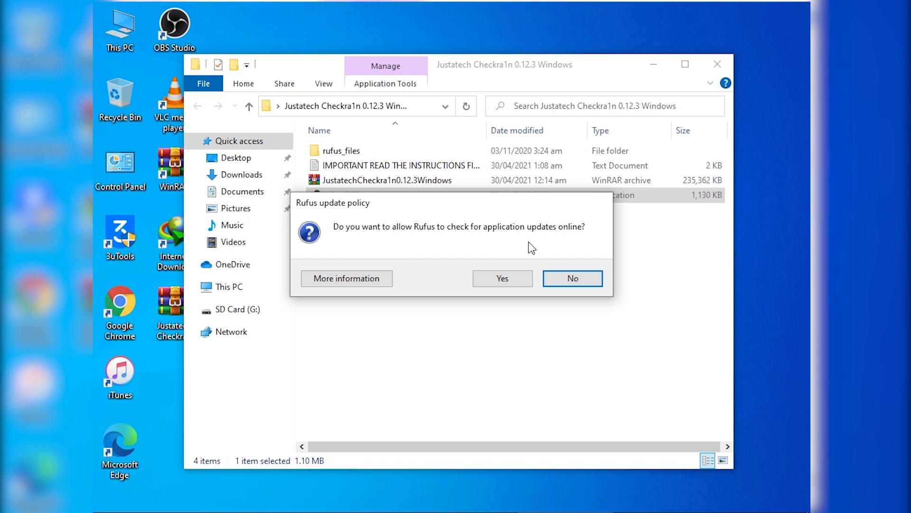
pyautogui.click(571, 279)
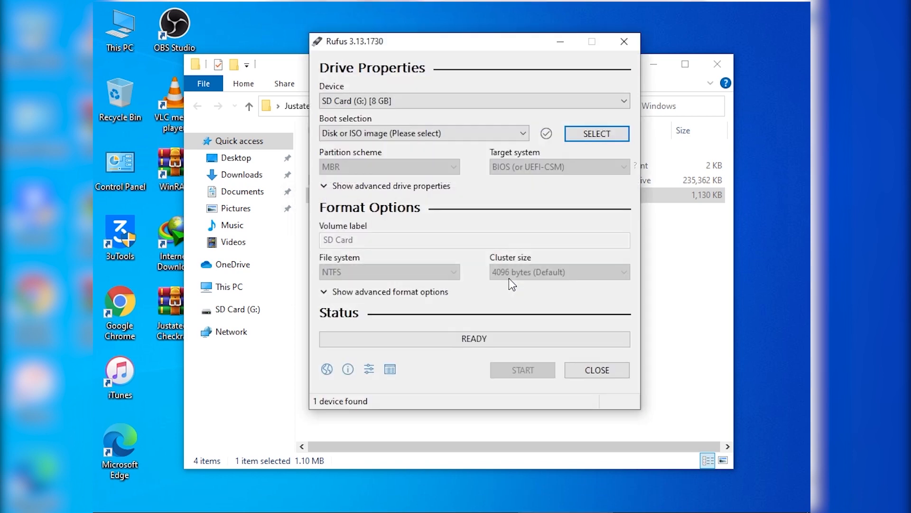
pyautogui.click(474, 100)
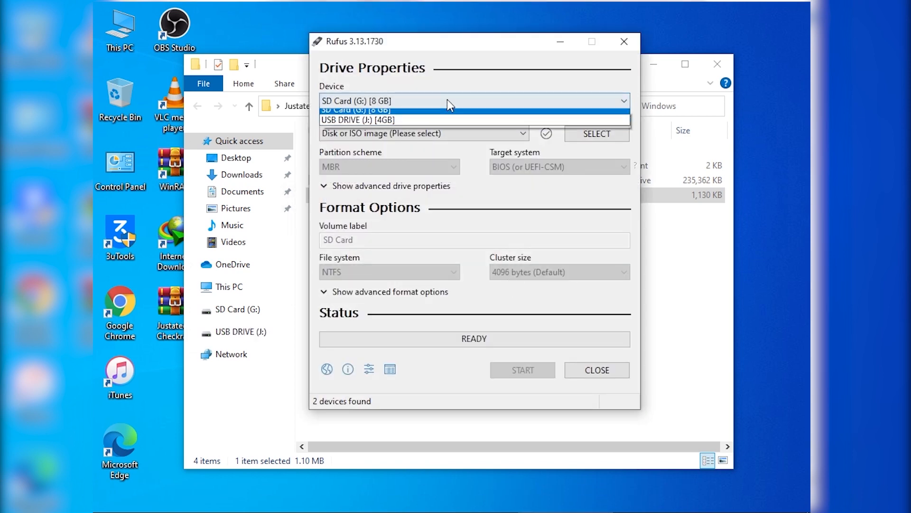
pyautogui.click(358, 120)
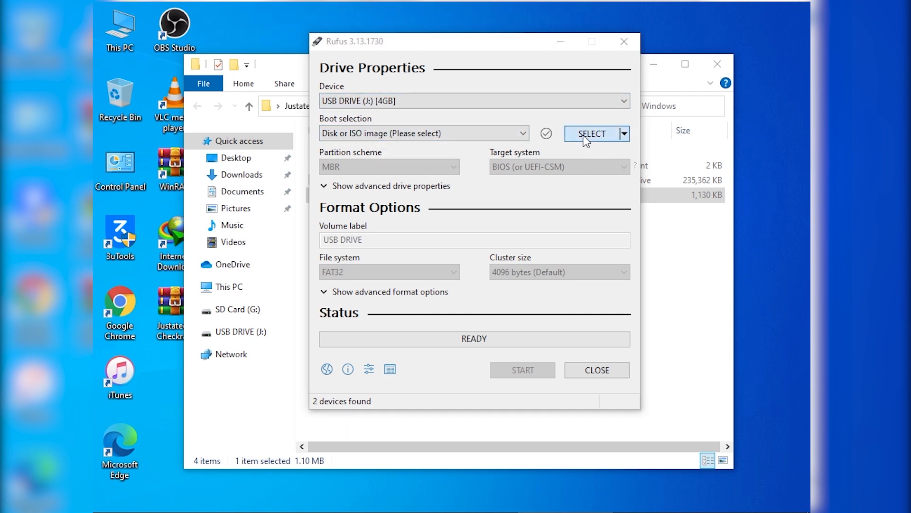
# Choose JustatechCheckra1n0.12.3Windows.iso from the extracted folder as the boot image.
pyautogui.click(590, 134)
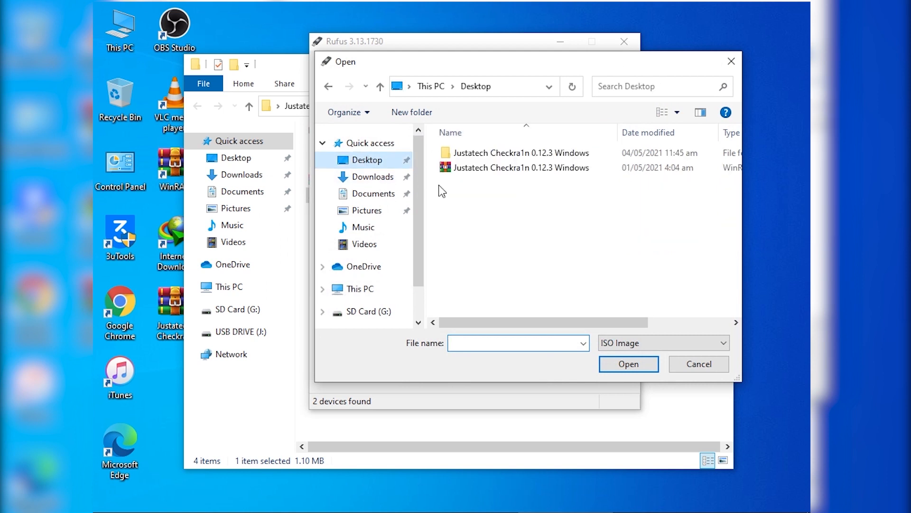
pyautogui.doubleClick(521, 152)
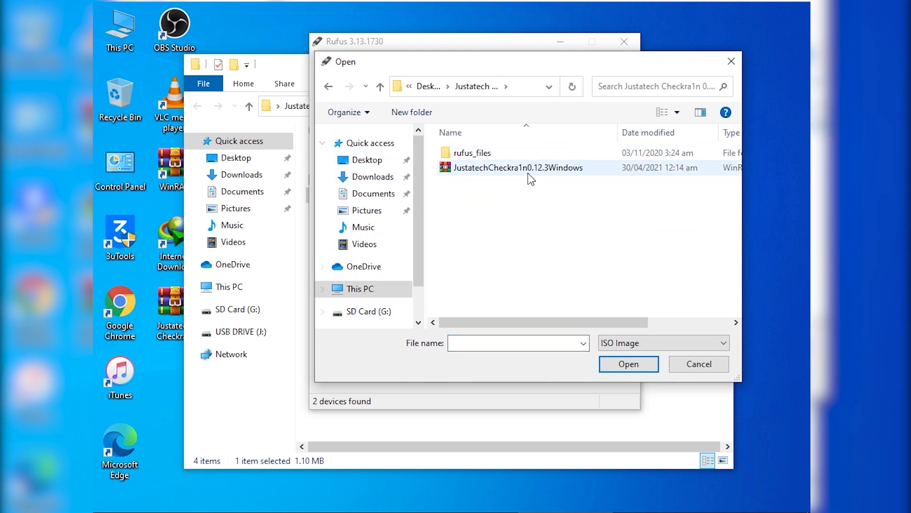
pyautogui.click(517, 168)
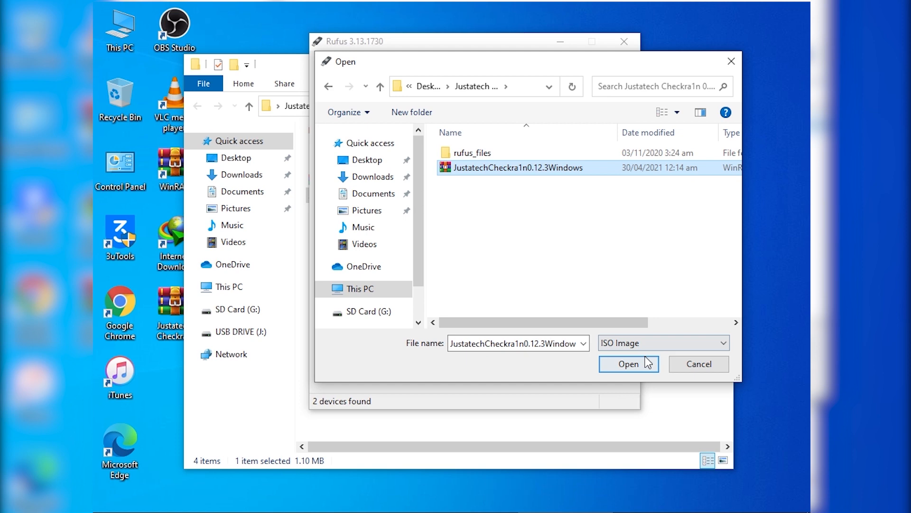
pyautogui.click(629, 364)
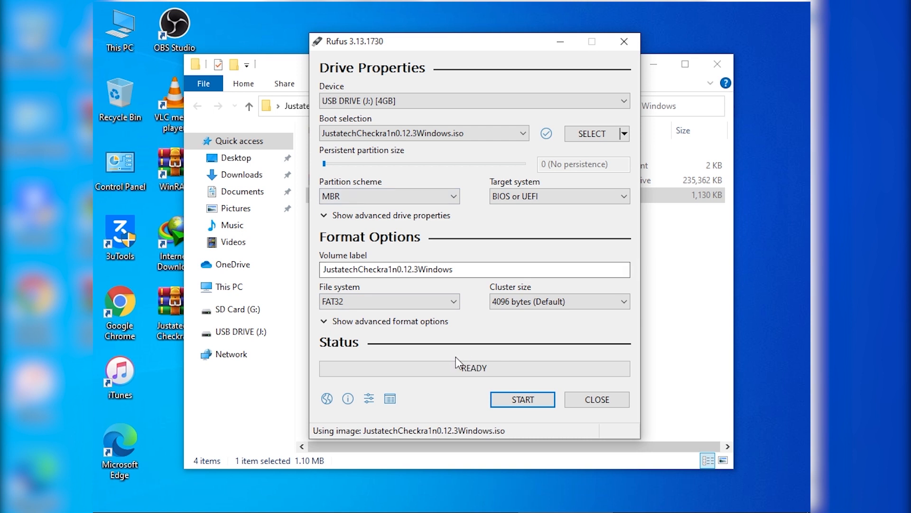
# Write the image to the USB drive, accepting data erasure, then close Rufus when READY.
pyautogui.click(521, 399)
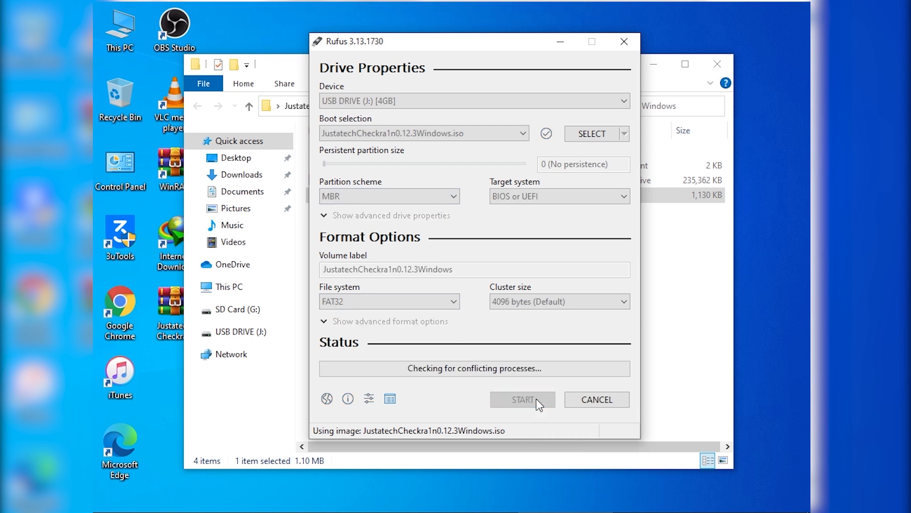
pyautogui.click(521, 400)
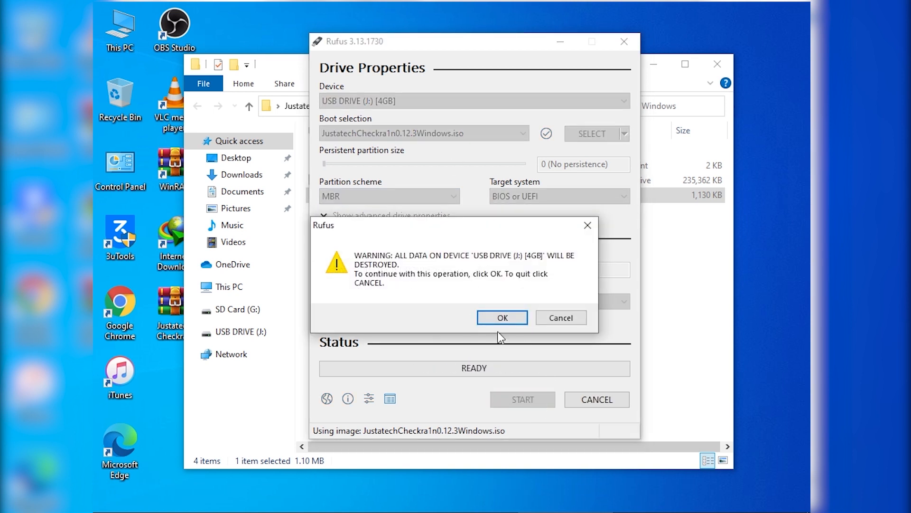
pyautogui.click(501, 318)
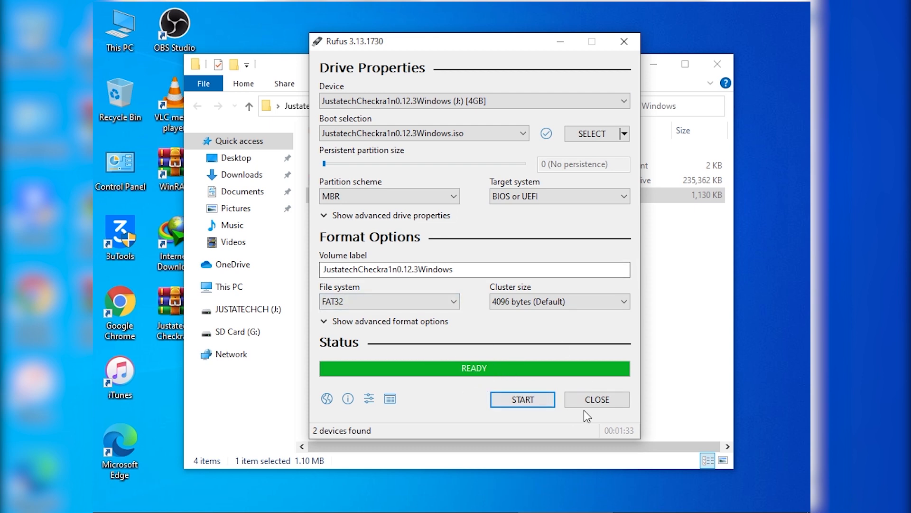
pyautogui.click(595, 399)
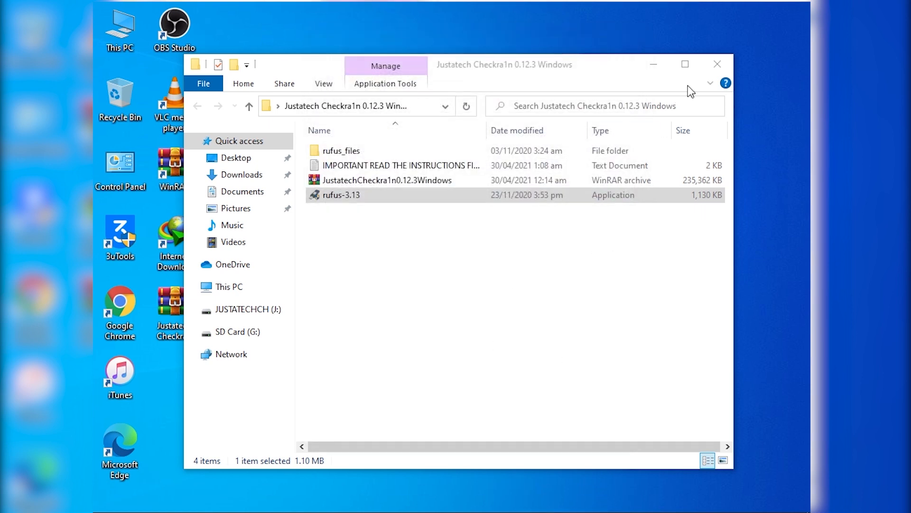
# Restart the PC from the Start menu so it boots checkra1n from the USB drive.
pyautogui.click(717, 64)
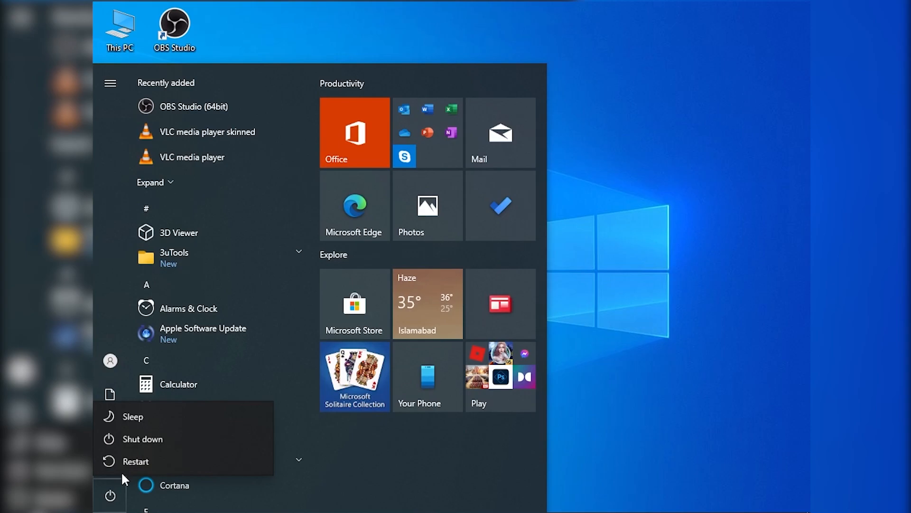
pyautogui.click(134, 461)
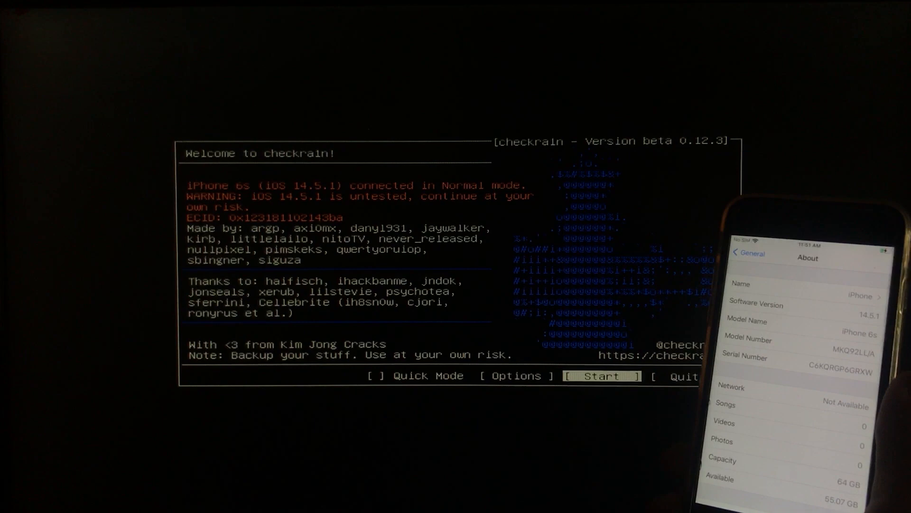
# Start the jailbreak, accept the untested iOS 14.5.1 warning and enter recovery mode.
pyautogui.click(601, 375)
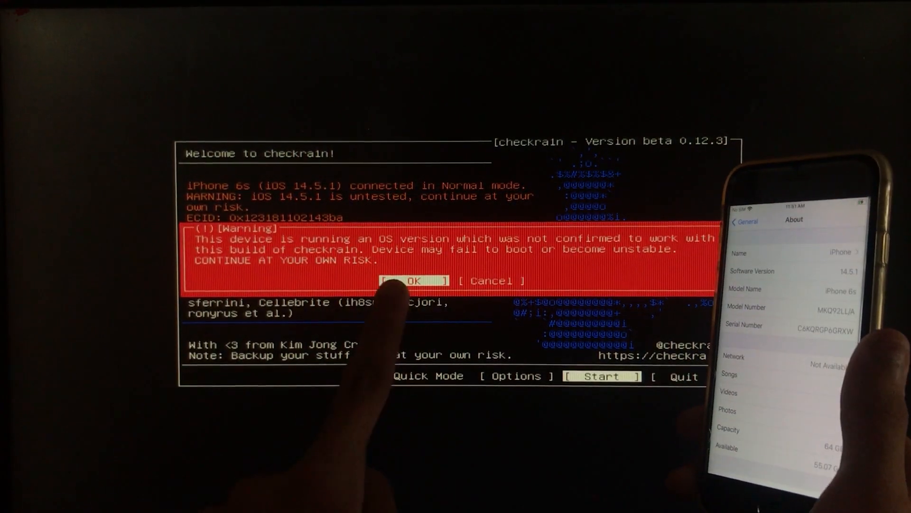
pyautogui.click(412, 281)
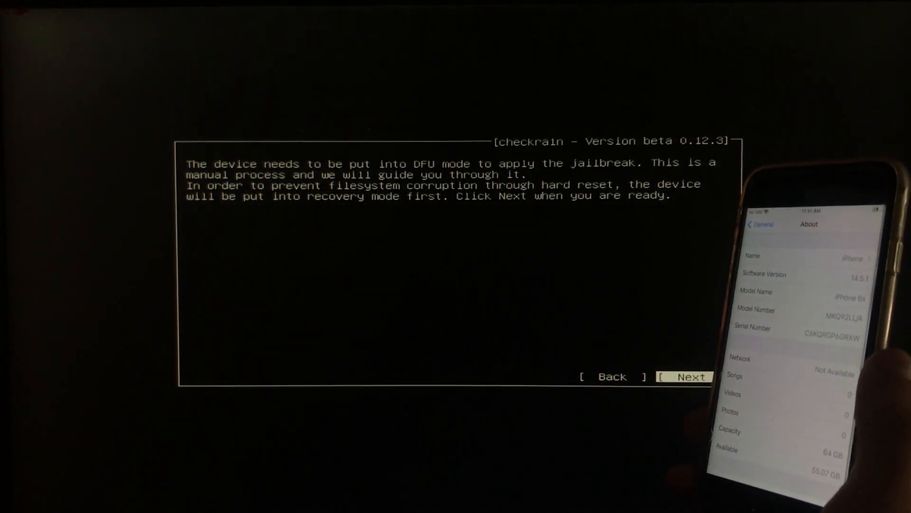
pyautogui.click(691, 376)
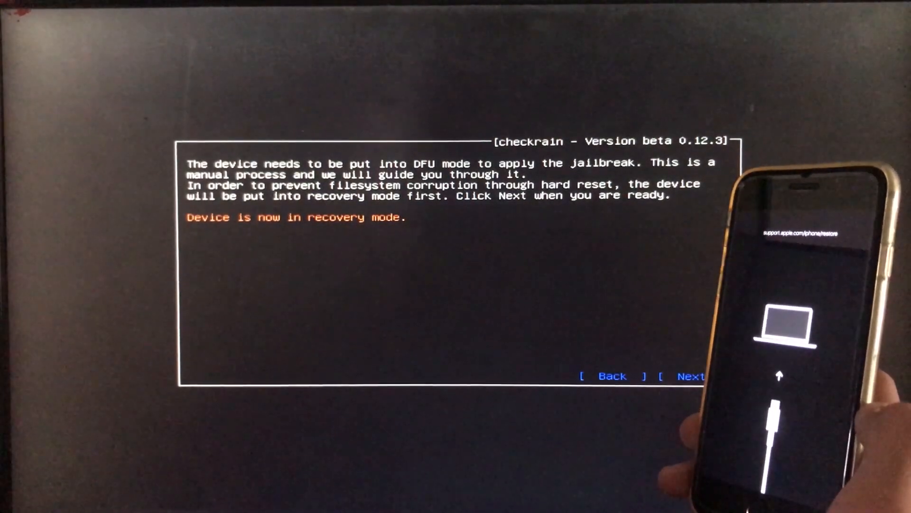
# Continue to the DFU guide and let checkra1n finish jailbreaking the iPhone 6s.
pyautogui.click(691, 376)
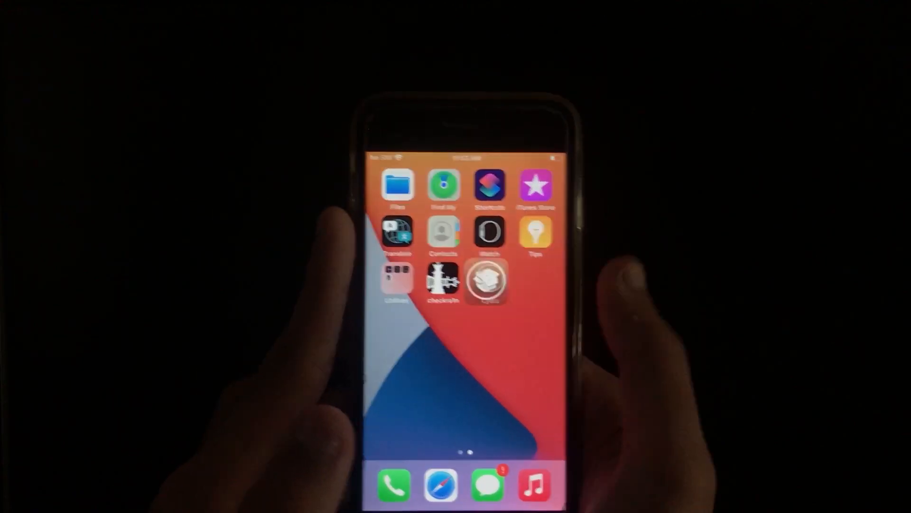
# Launch Cydia, let it install the Essential packages and return to its Home page.
pyautogui.click(490, 280)
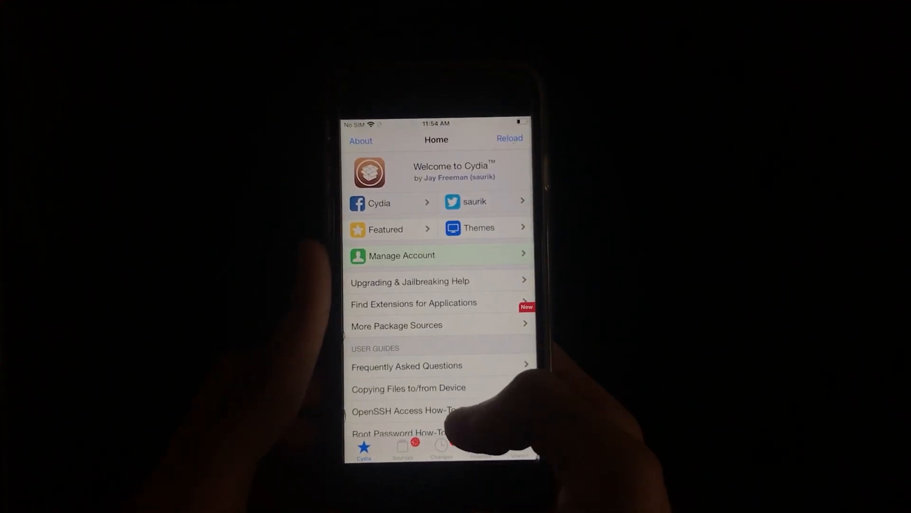
pyautogui.scroll(-3)
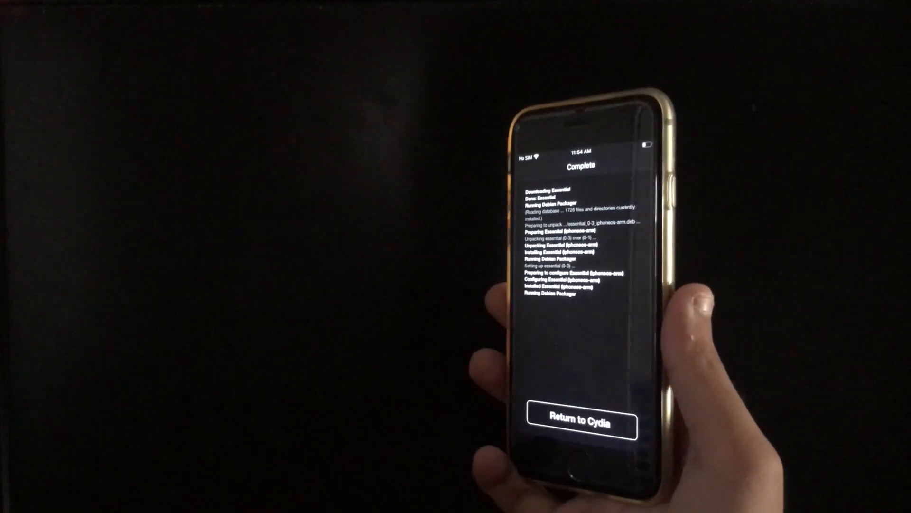
pyautogui.click(577, 421)
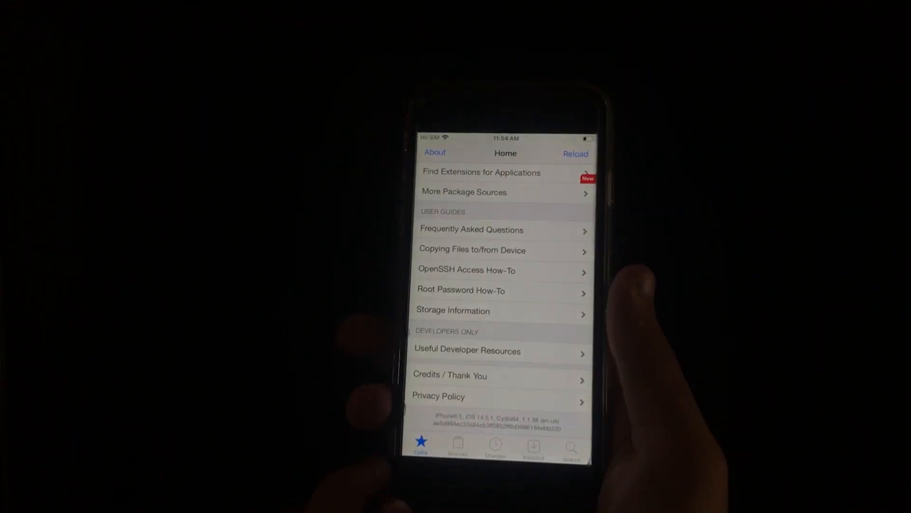